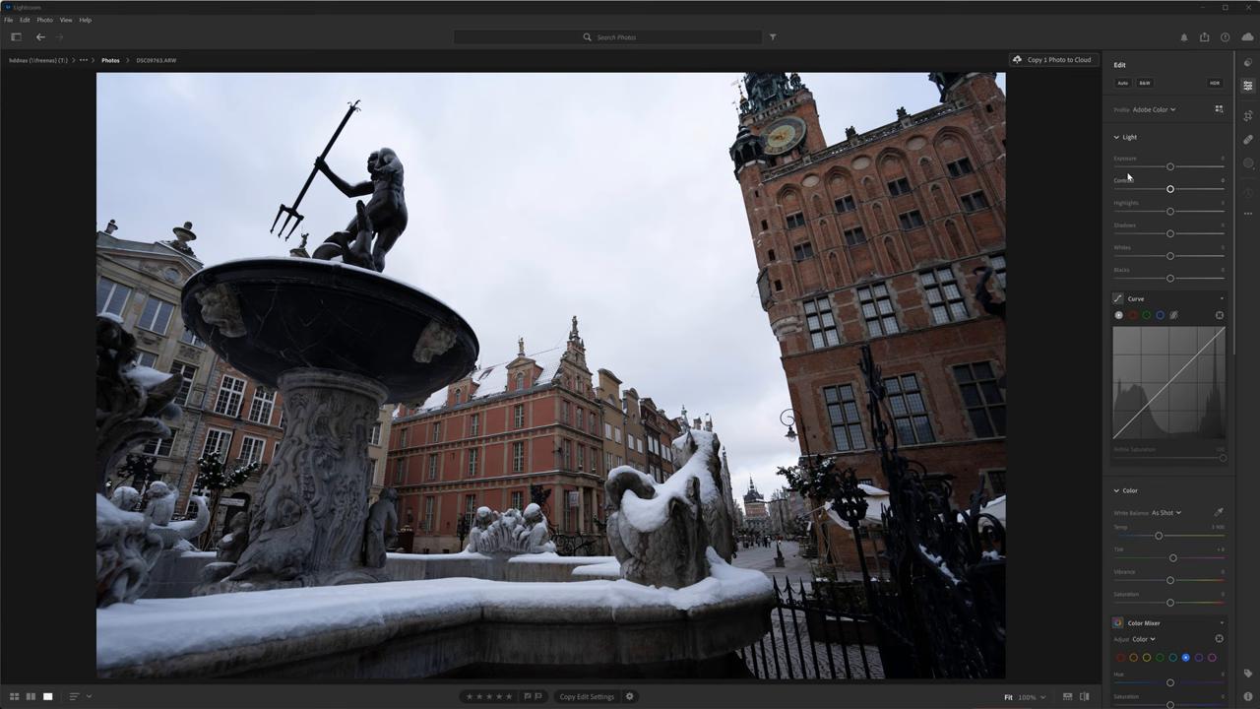
Step: Adjust Light and Curve sliders, then add a Select Sky mask for a deeper blue sky
{"action": "left_click_drag", "start_coordinate": [1170, 232], "coordinate": [1190, 232]}
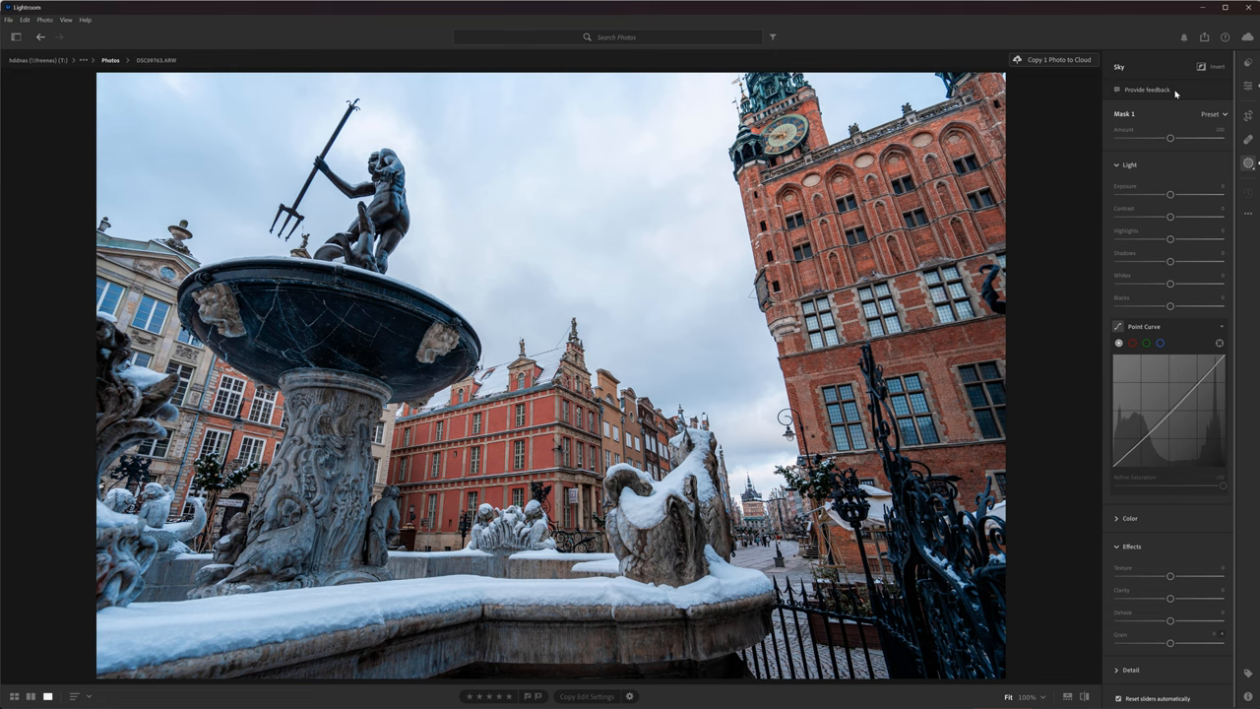
{"action": "left_click", "coordinate": [1080, 91]}
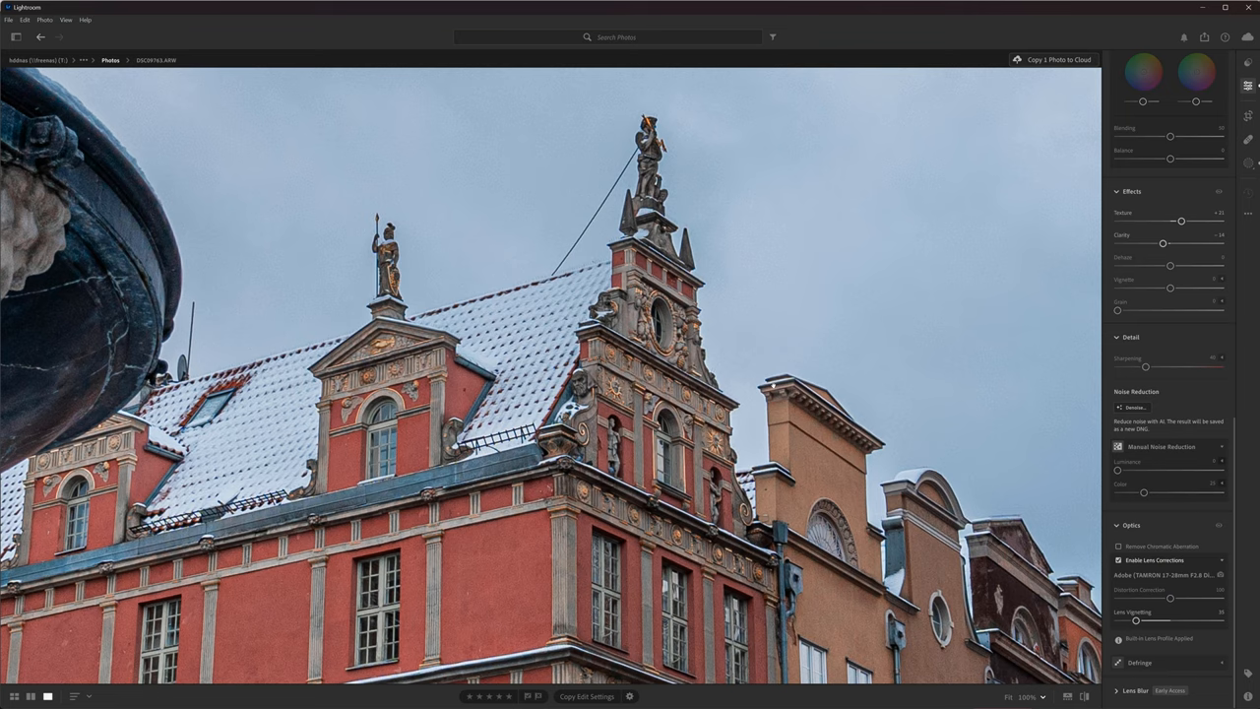
Step: Start Denoise under Noise Reduction to bring up the Enhance preview
{"action": "left_click", "coordinate": [1130, 408]}
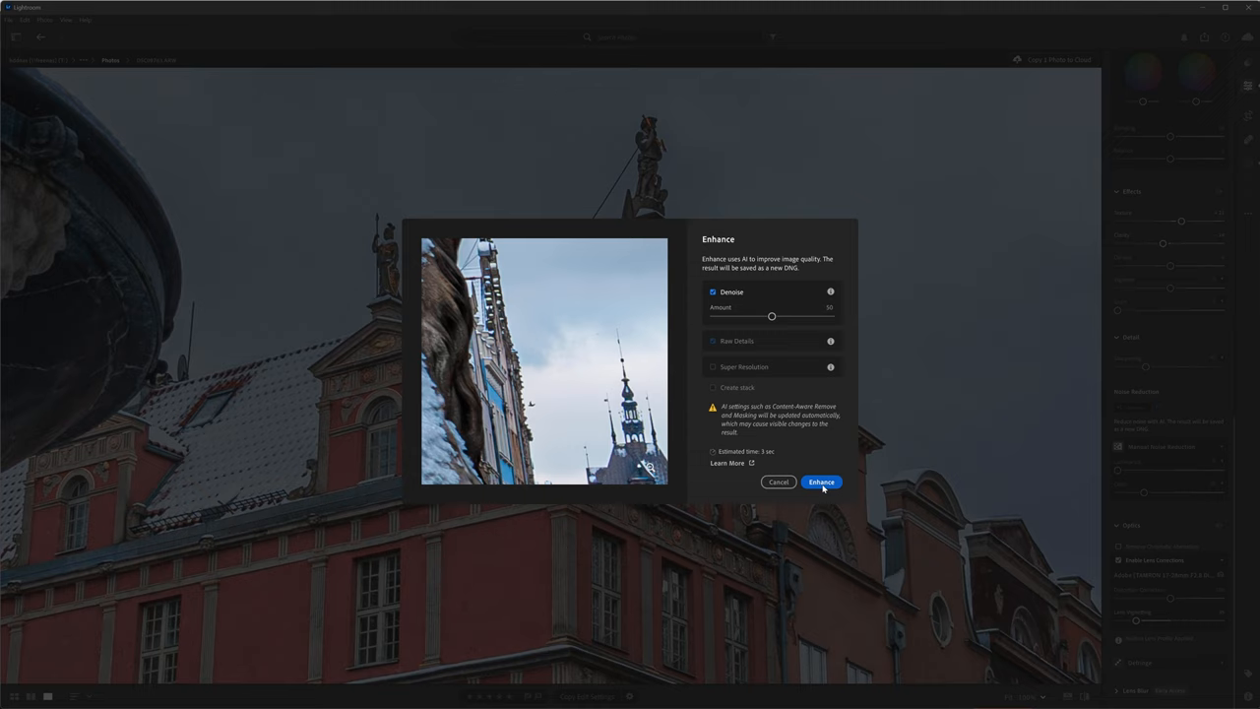
Step: Create the denoised enhanced DNG of the fountain photo
{"action": "left_click", "coordinate": [821, 483]}
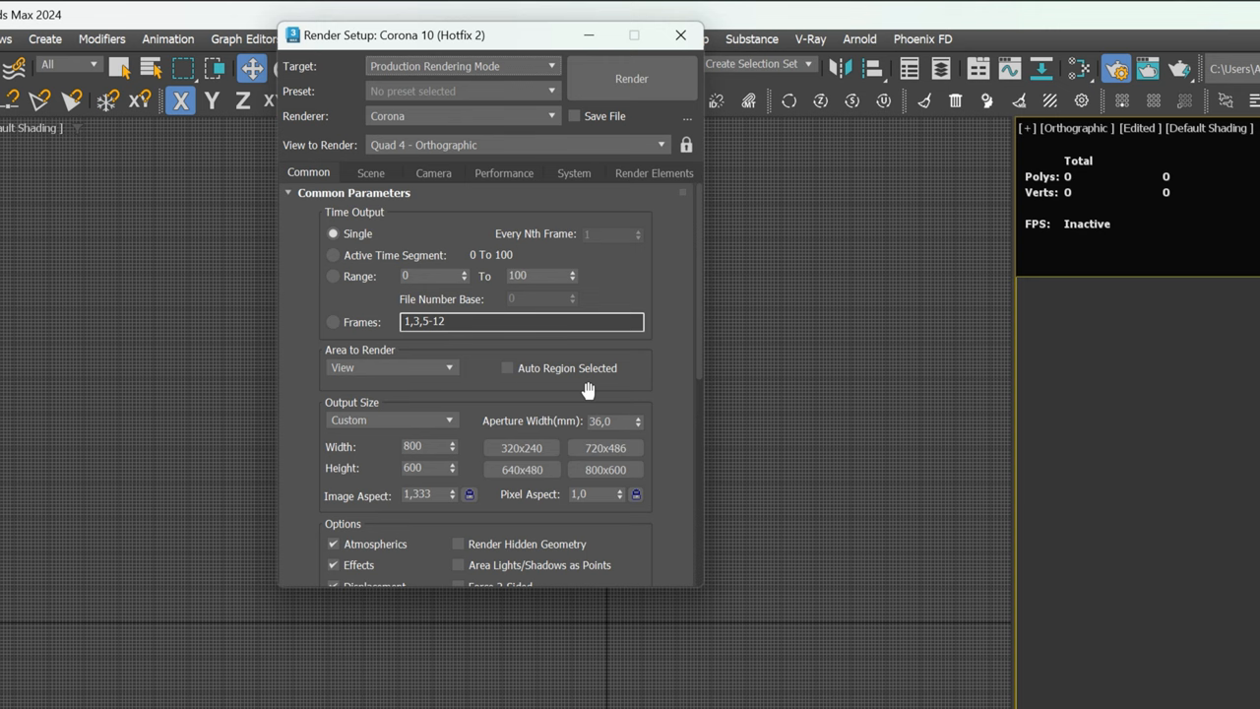
Step: Set the render output width to 5000 pixels in Render Setup
{"action": "type", "text": "5000"}
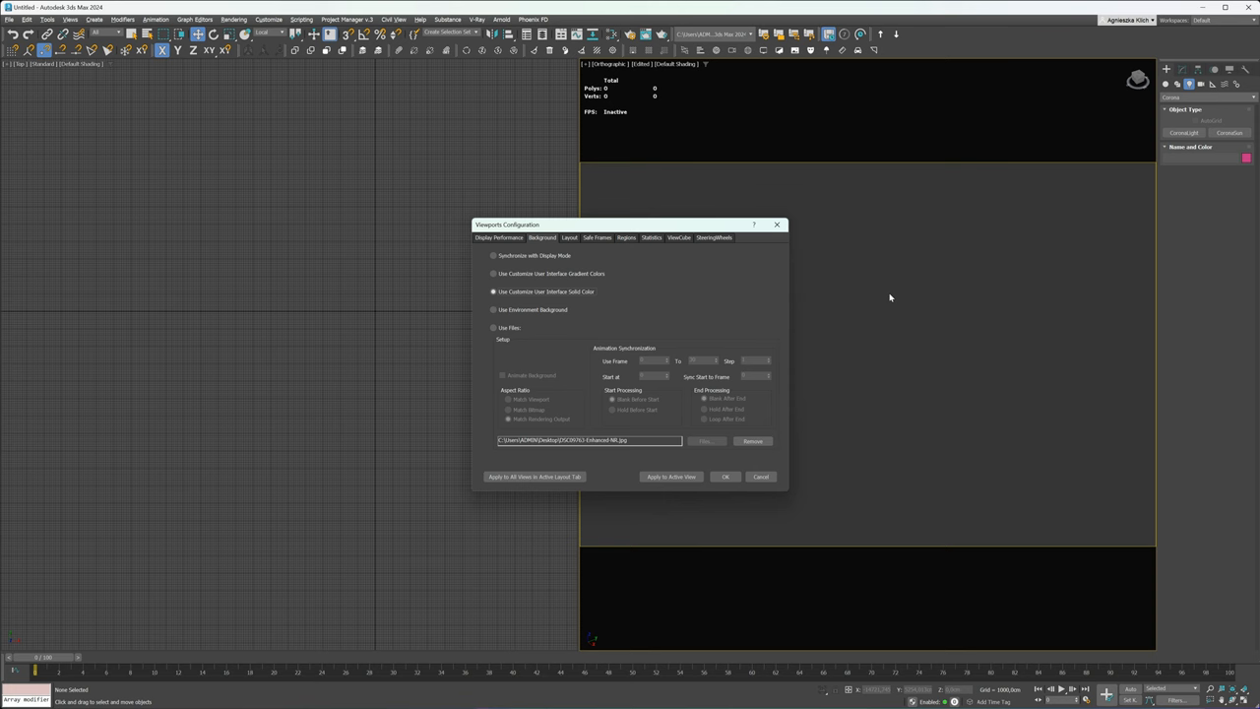
Step: Use the enhanced fountain JPG as the background and apply it to the active view
{"action": "left_click", "coordinate": [493, 326]}
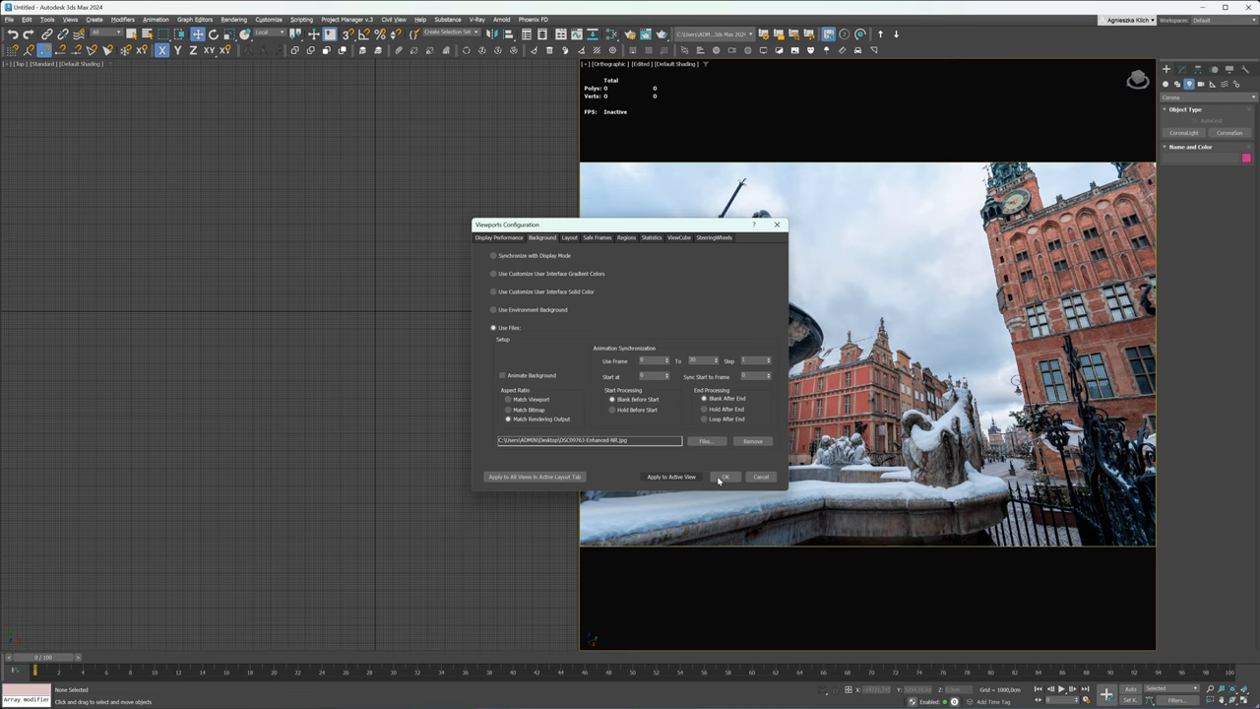
{"action": "left_click", "coordinate": [725, 476]}
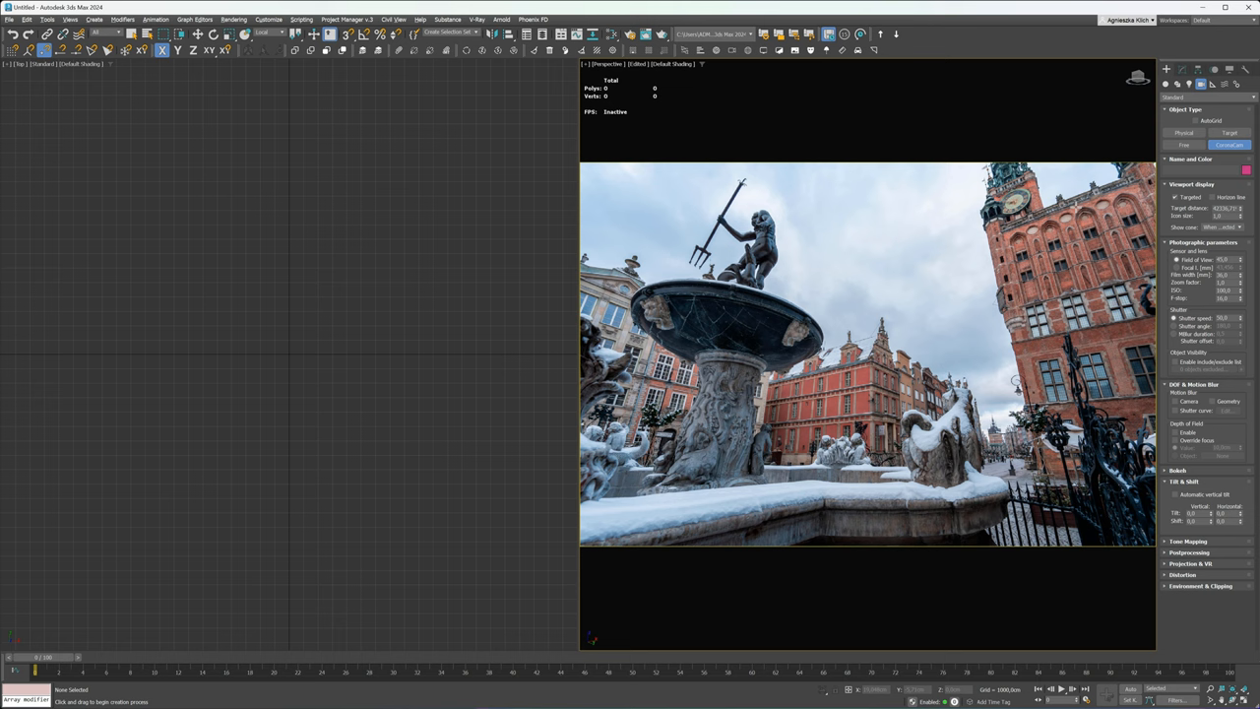
Step: Switch the active viewport to look through Corona Camera001
{"action": "key", "text": "ctrl+c"}
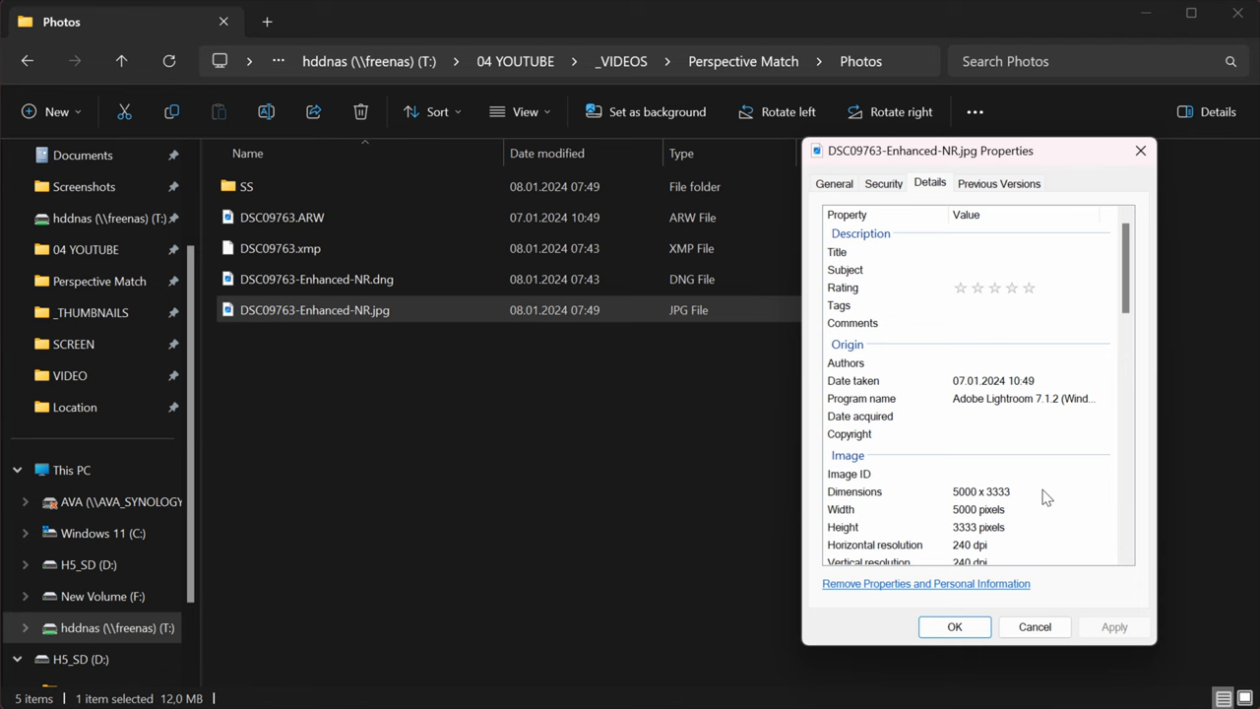
Step: Scroll the JPG's Details properties to its 5000 x 3333 image dimensions
{"action": "scroll", "scroll_direction": "down", "scroll_amount": 3}
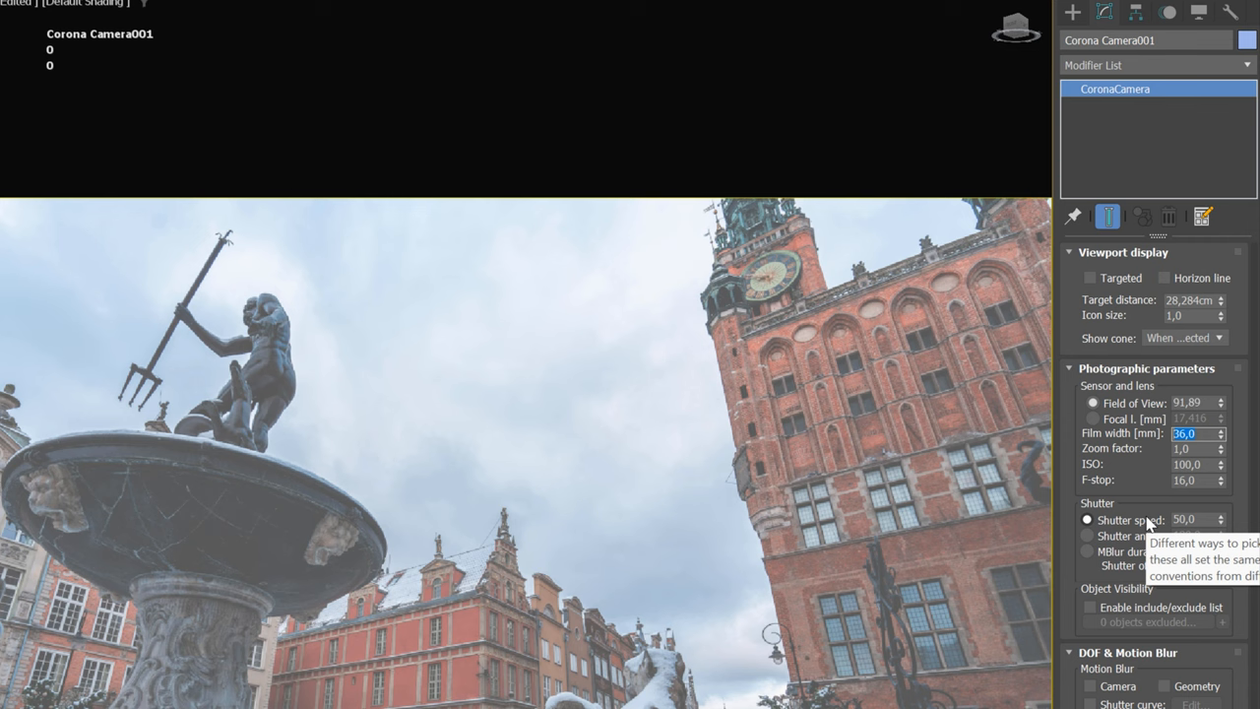
Step: Set Corona Camera001's film width to 36 mm
{"action": "left_click", "coordinate": [1091, 417]}
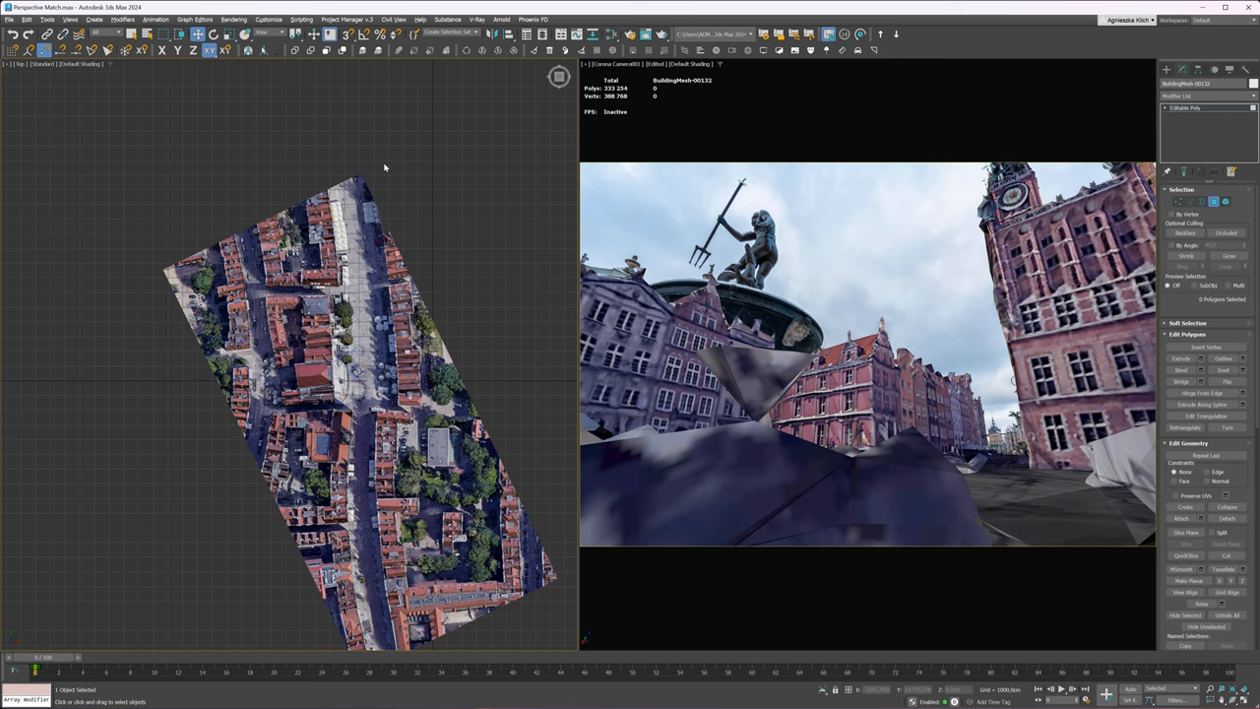
Step: Detach the selected ground polygons of the city mesh into a named separate object
{"action": "left_click", "coordinate": [1227, 519]}
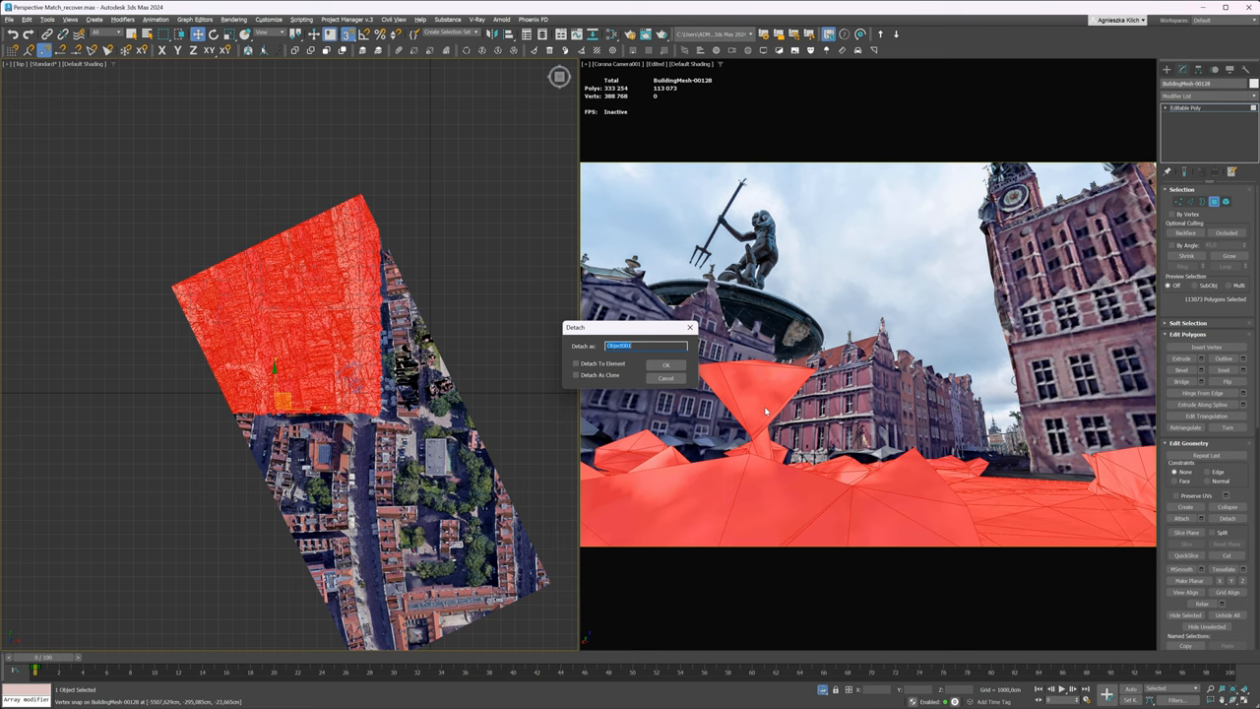
{"action": "left_click", "coordinate": [666, 365]}
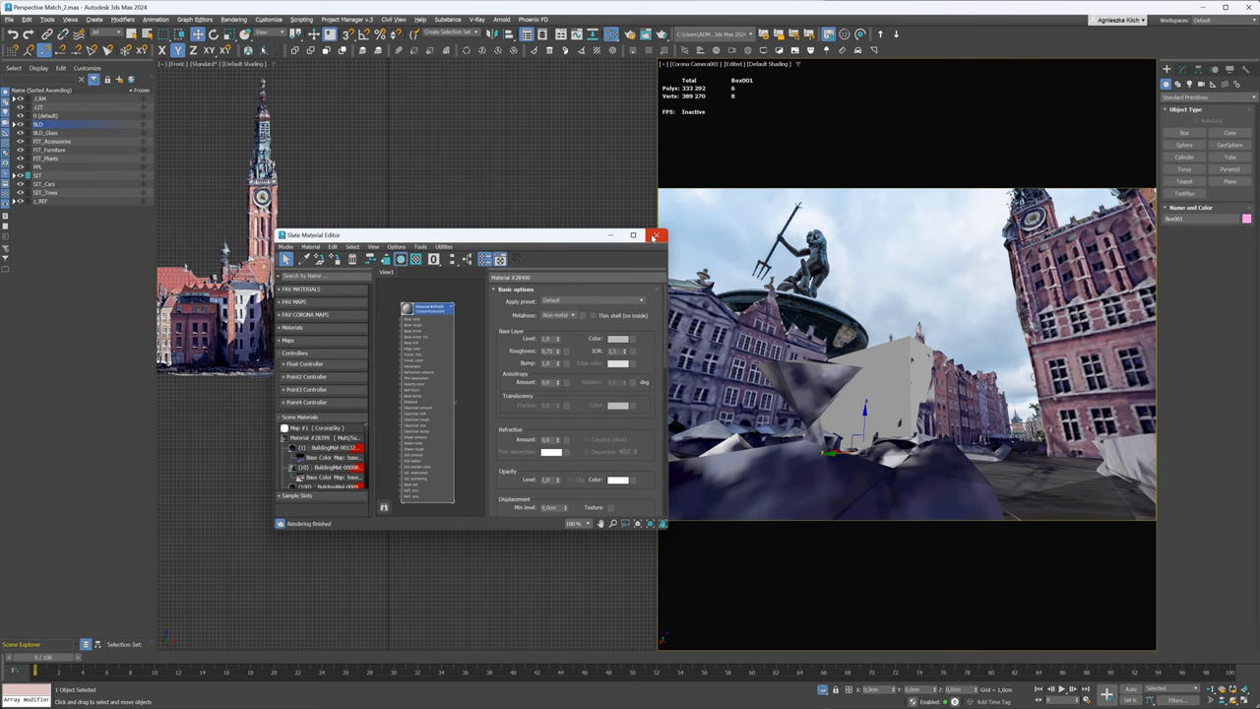
{"action": "left_click", "coordinate": [655, 237]}
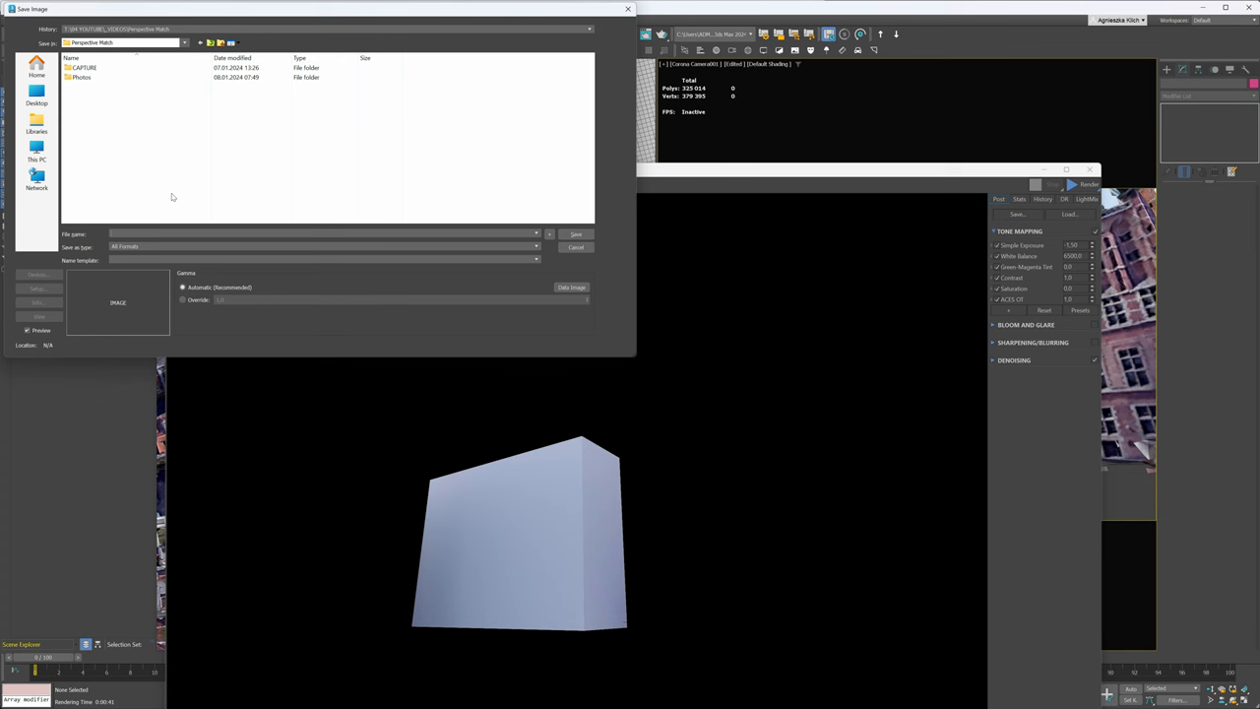
Step: Save the white box render as TestRender.exr
{"action": "type", "text": "TestRender.exr"}
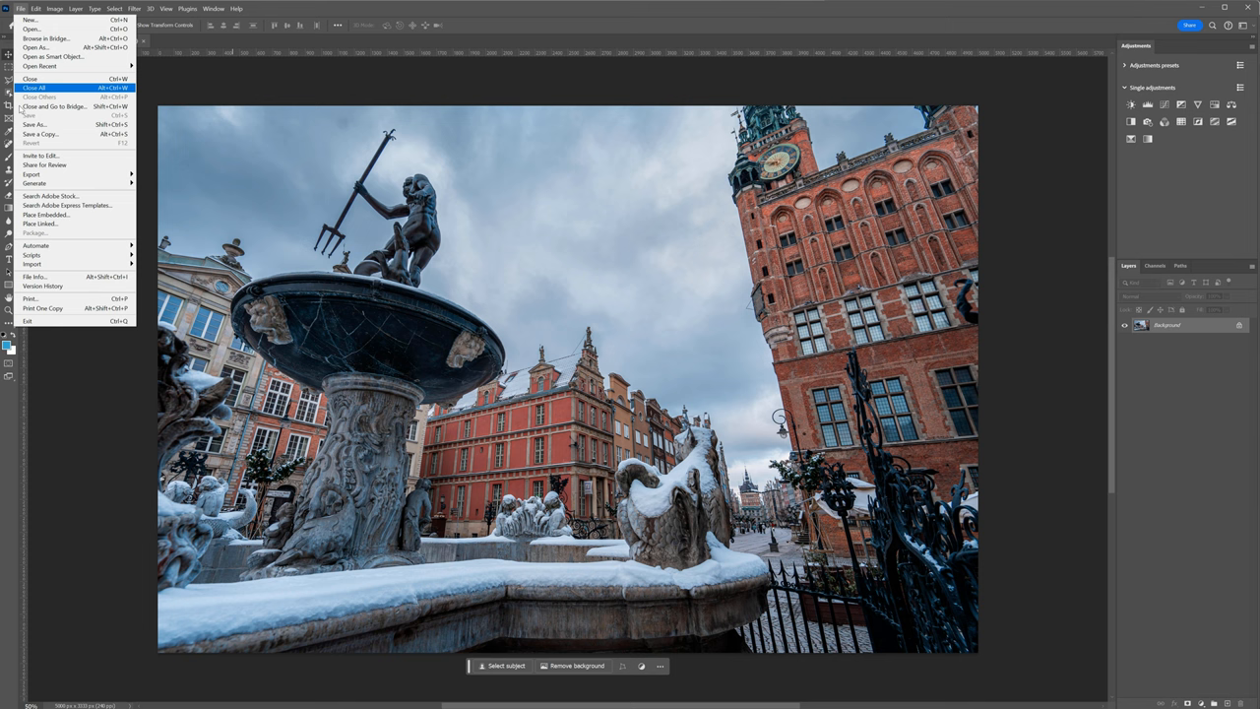
Step: Place the saved EXR render as an embedded layer, accepting the OpenEXR import options
{"action": "left_click", "coordinate": [31, 27]}
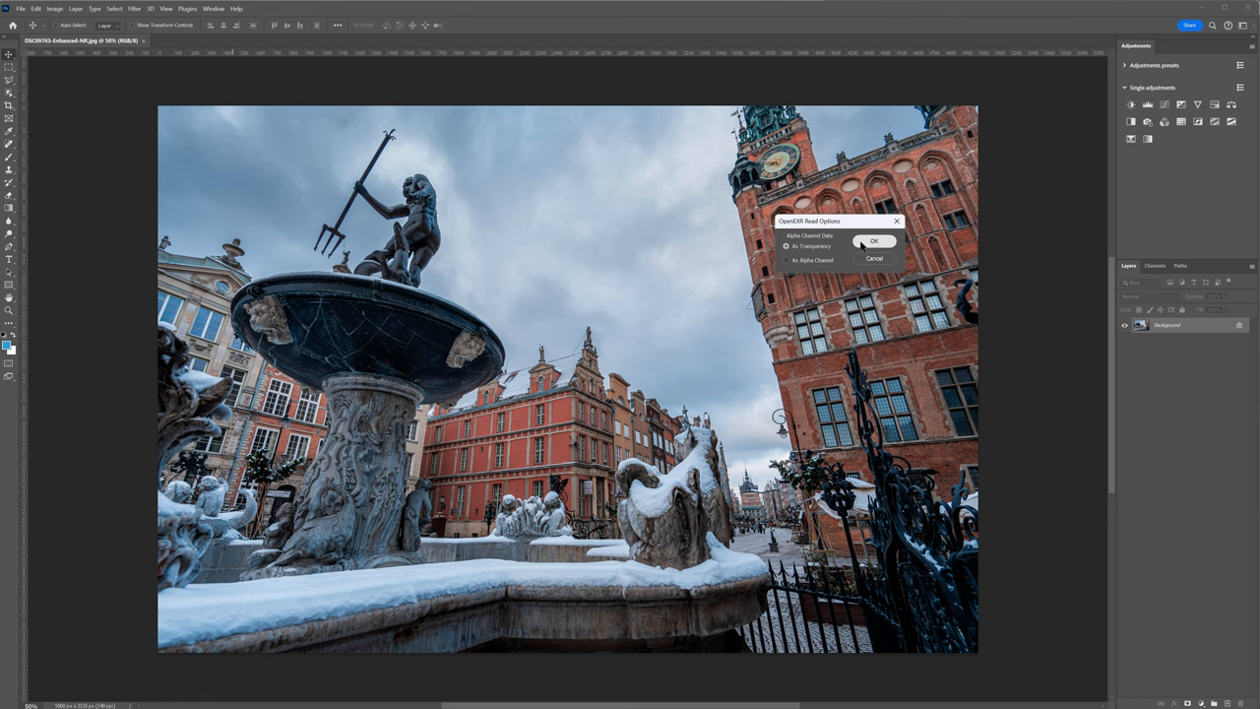
{"action": "left_click", "coordinate": [872, 240]}
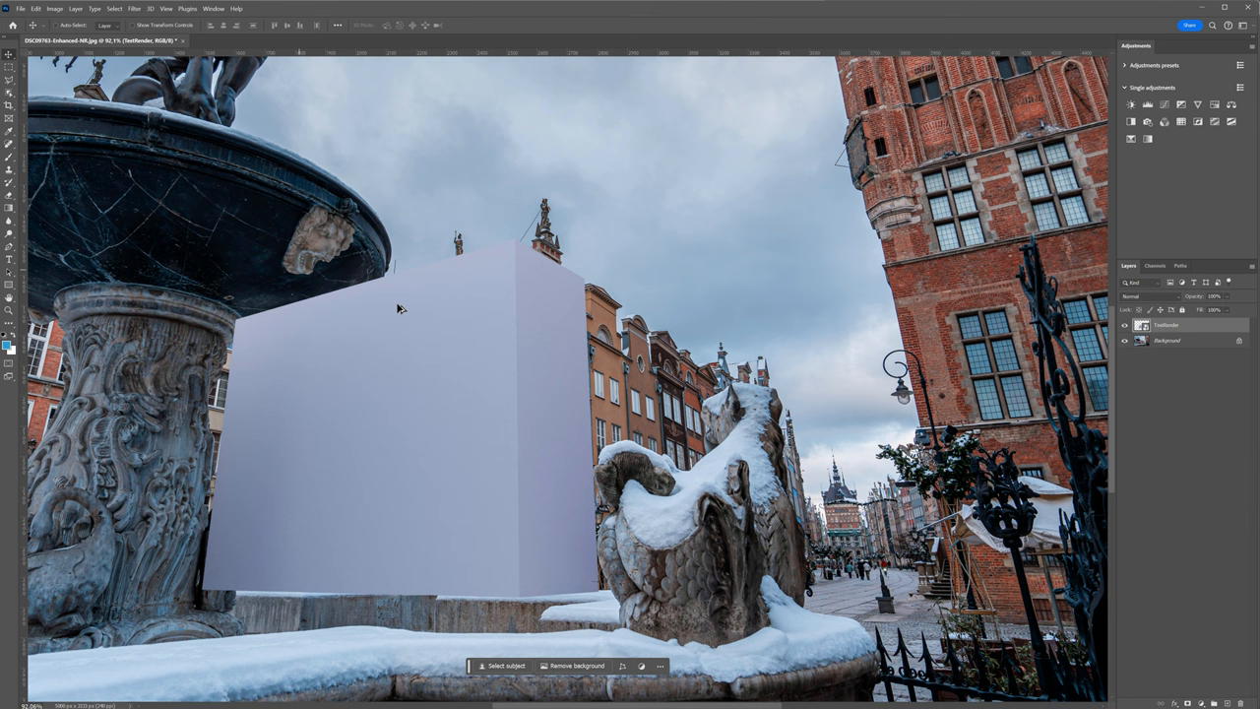
{"action": "left_click", "coordinate": [1125, 325]}
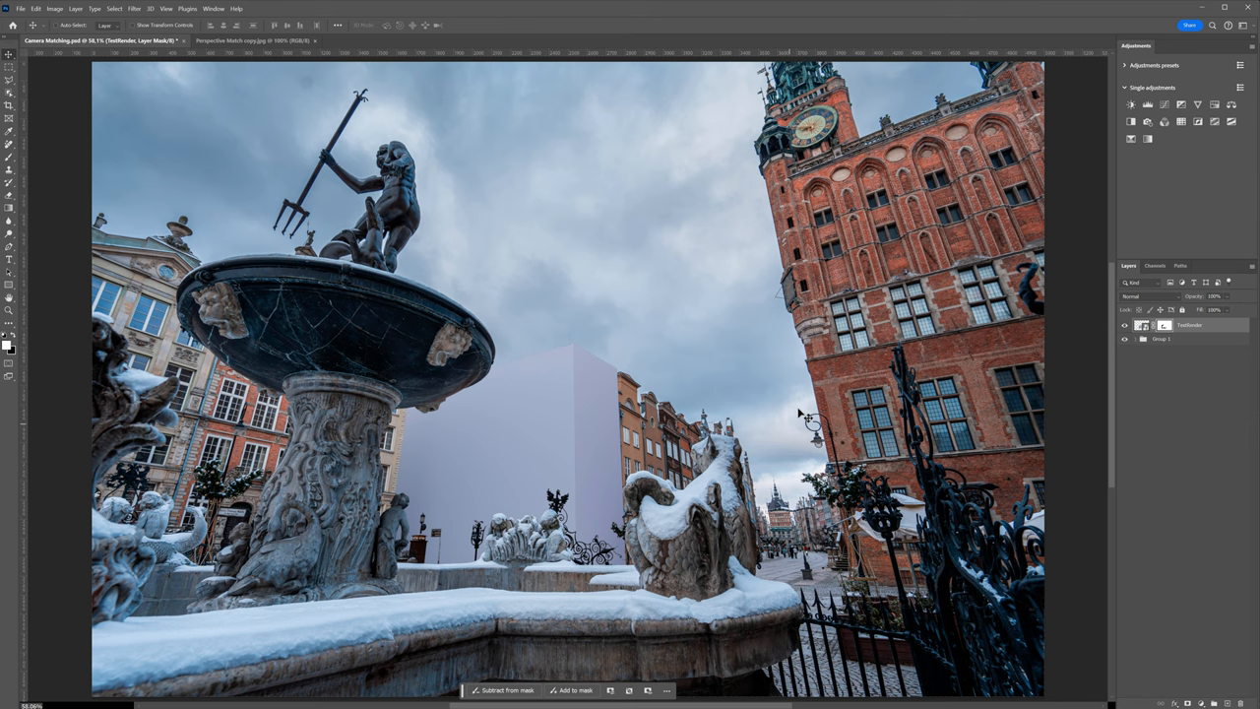
Step: Add a colour adjustment layer clipped to the render layer
{"action": "left_click", "coordinate": [1127, 104]}
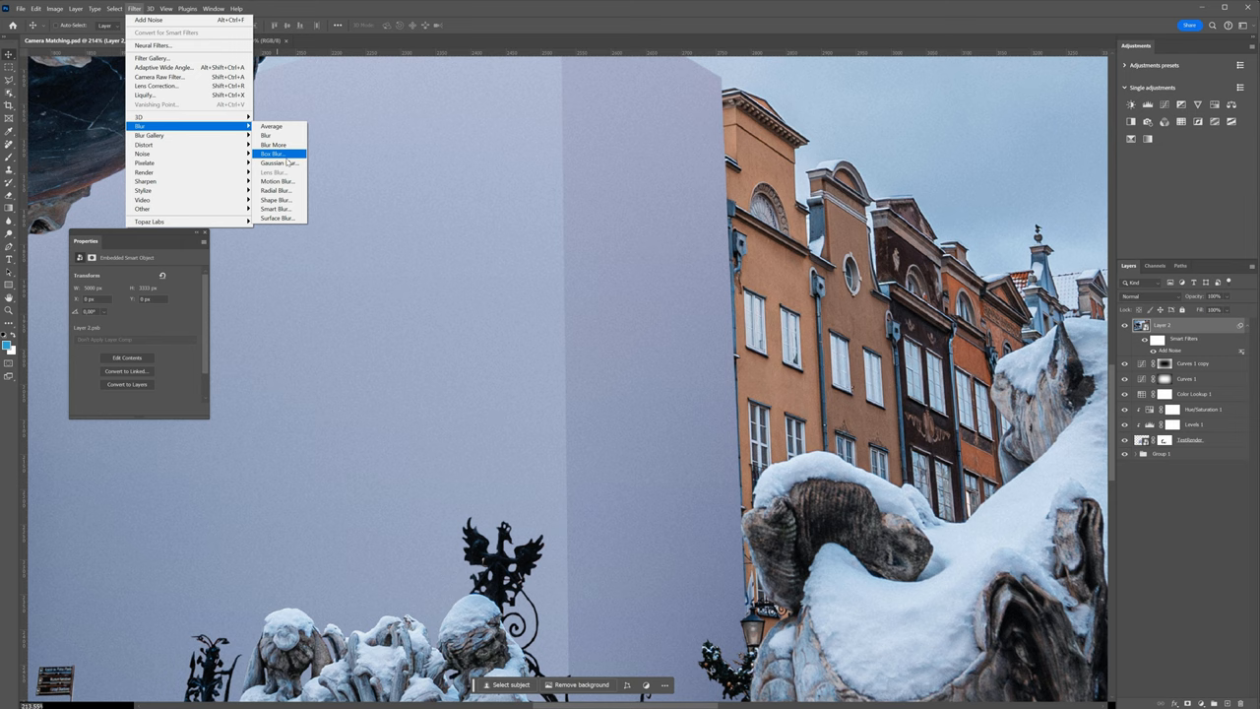
Step: Apply a Motion Blur smart filter to the top smart-object layer and confirm its settings
{"action": "left_click", "coordinate": [278, 181]}
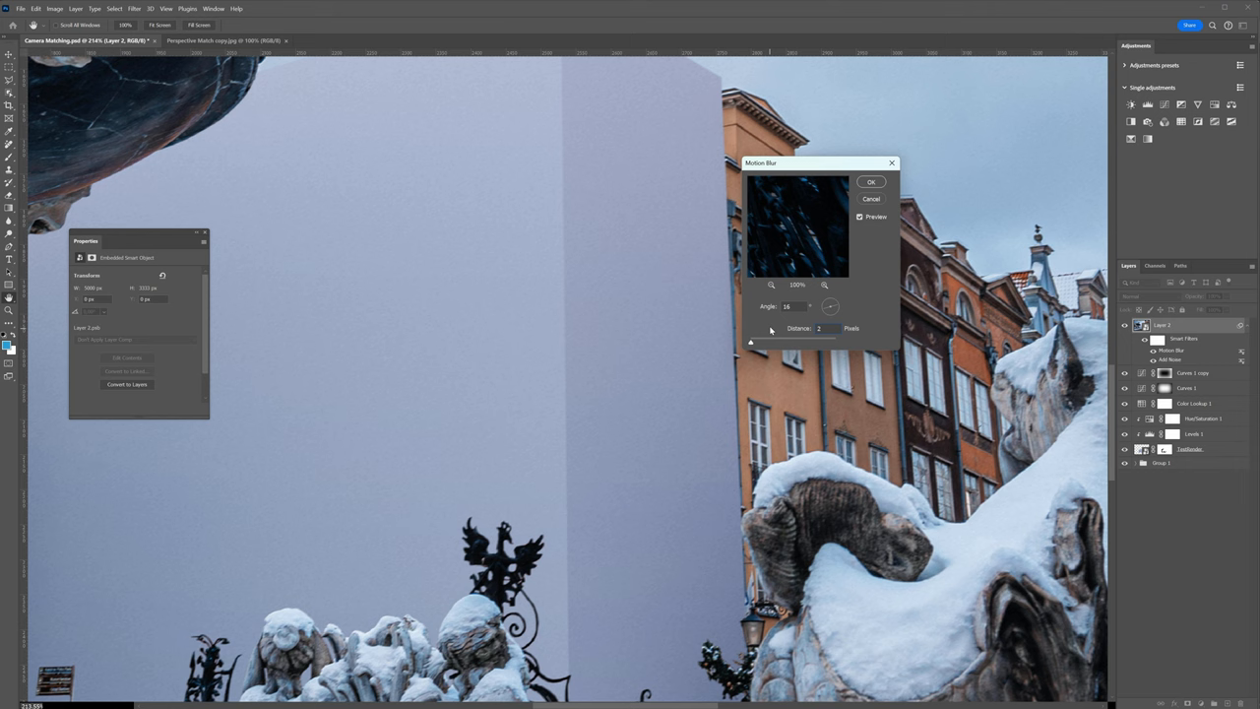
{"action": "left_click", "coordinate": [870, 181]}
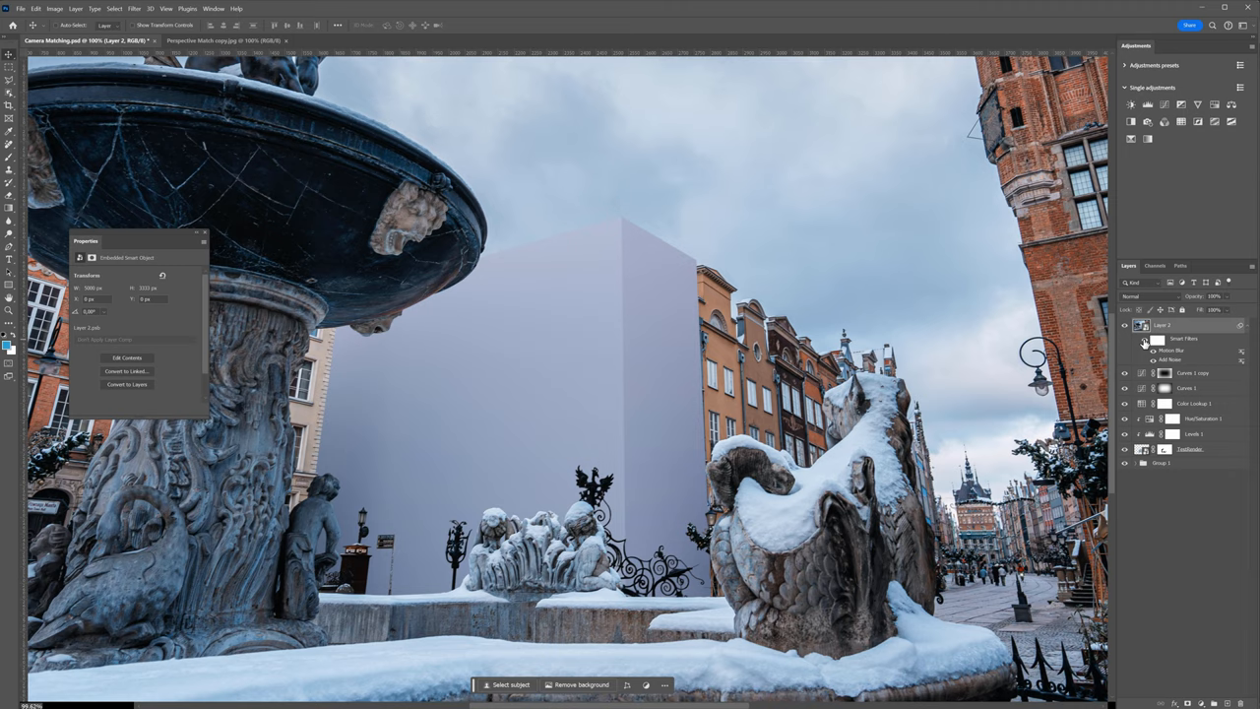